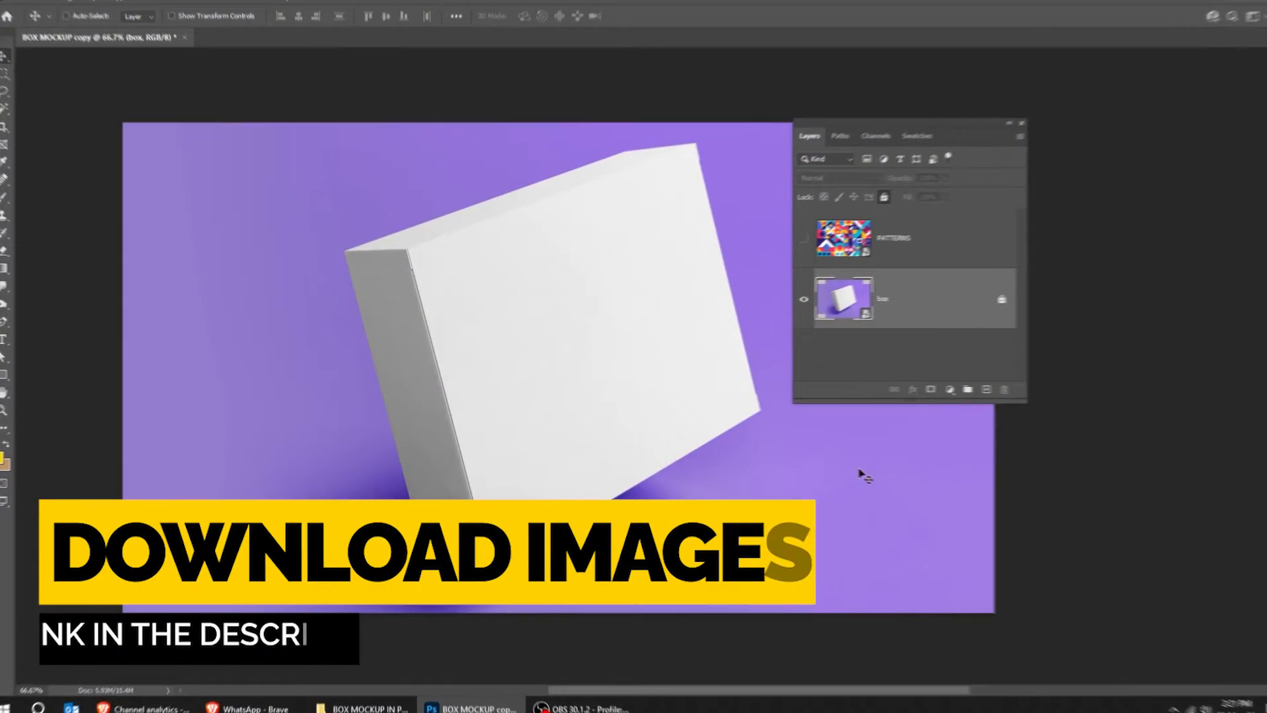
Make the PATTERNS layer visible over the box mockup
left_click(805, 238)
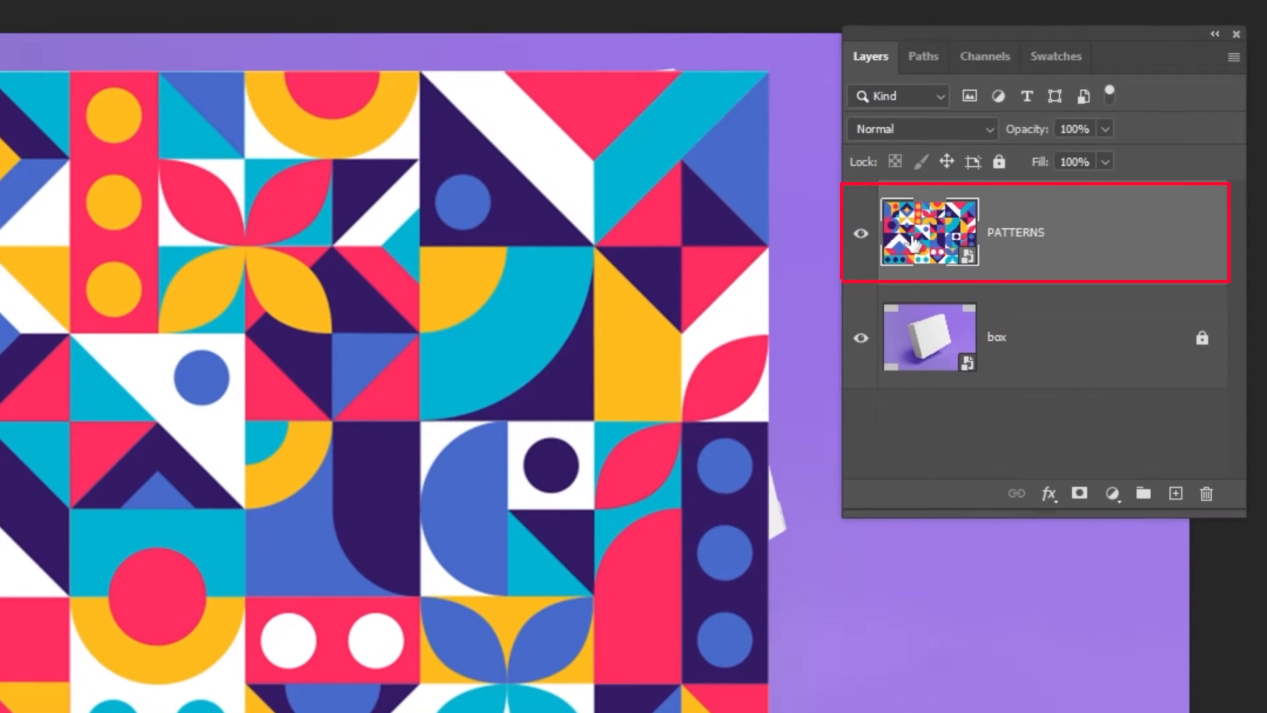
Select all pixels of the PATTERNS layer and copy them
right_click(928, 231)
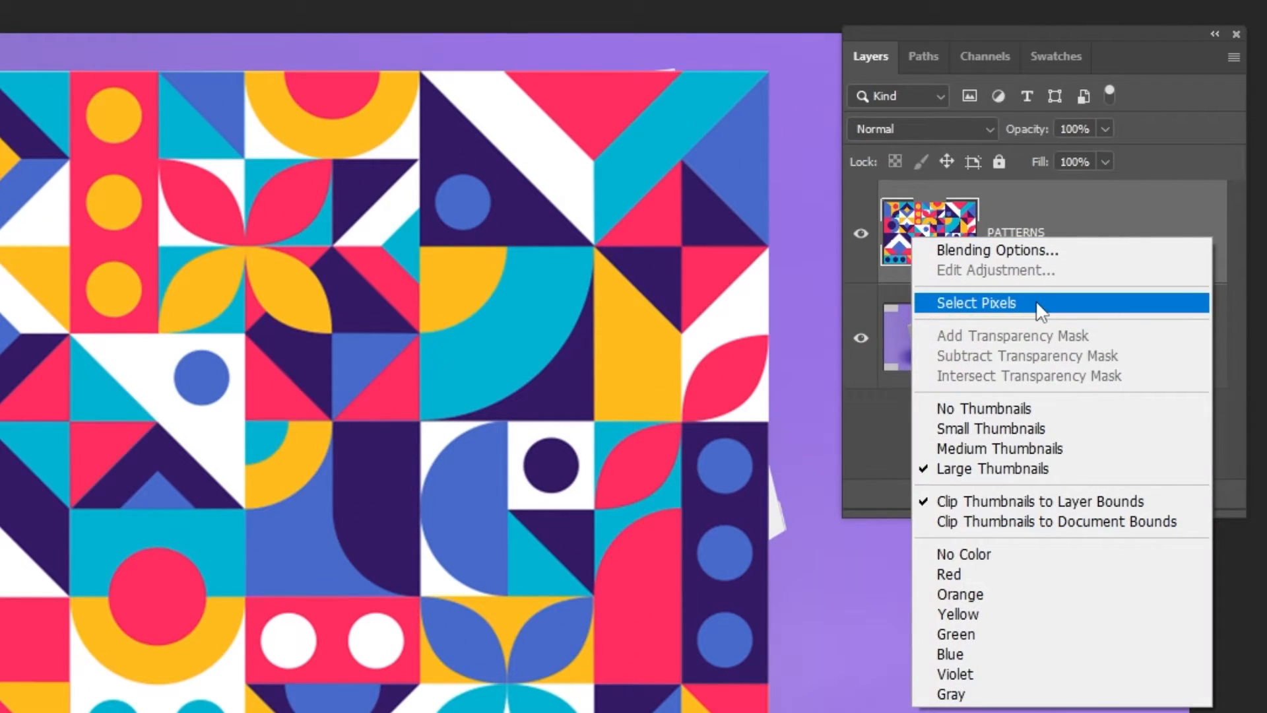
left_click(975, 303)
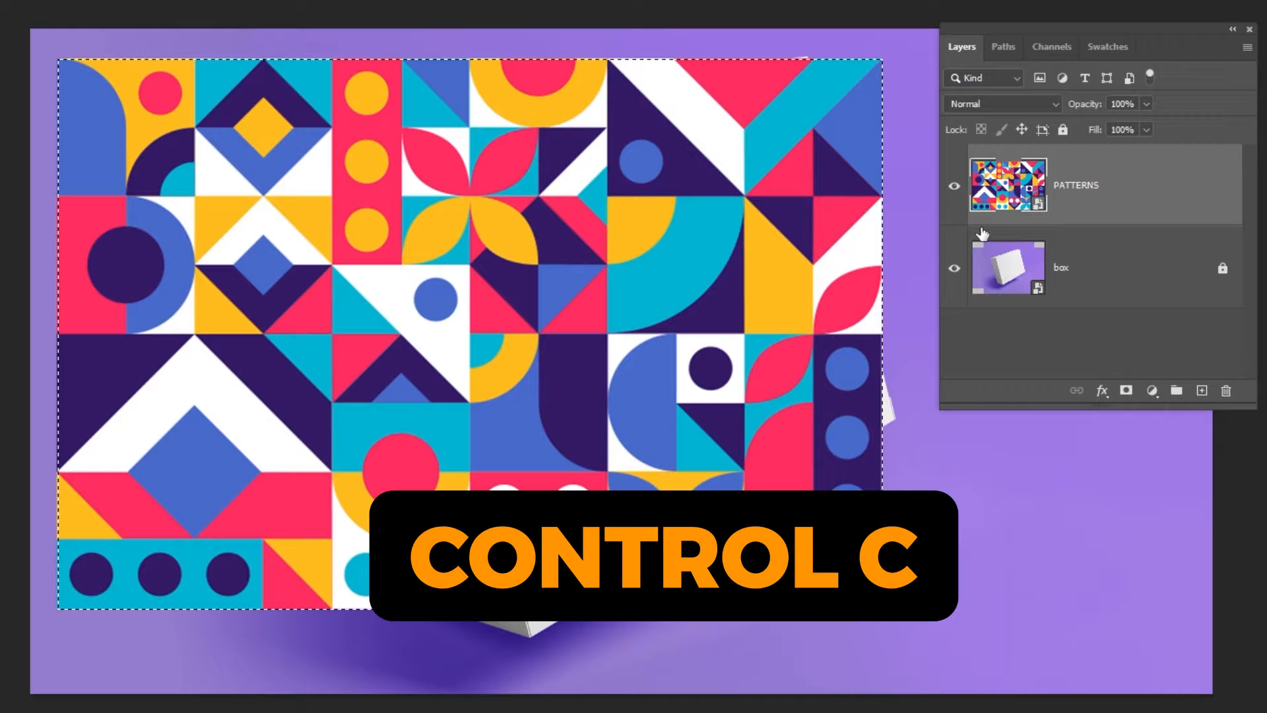
key("ctrl+c")
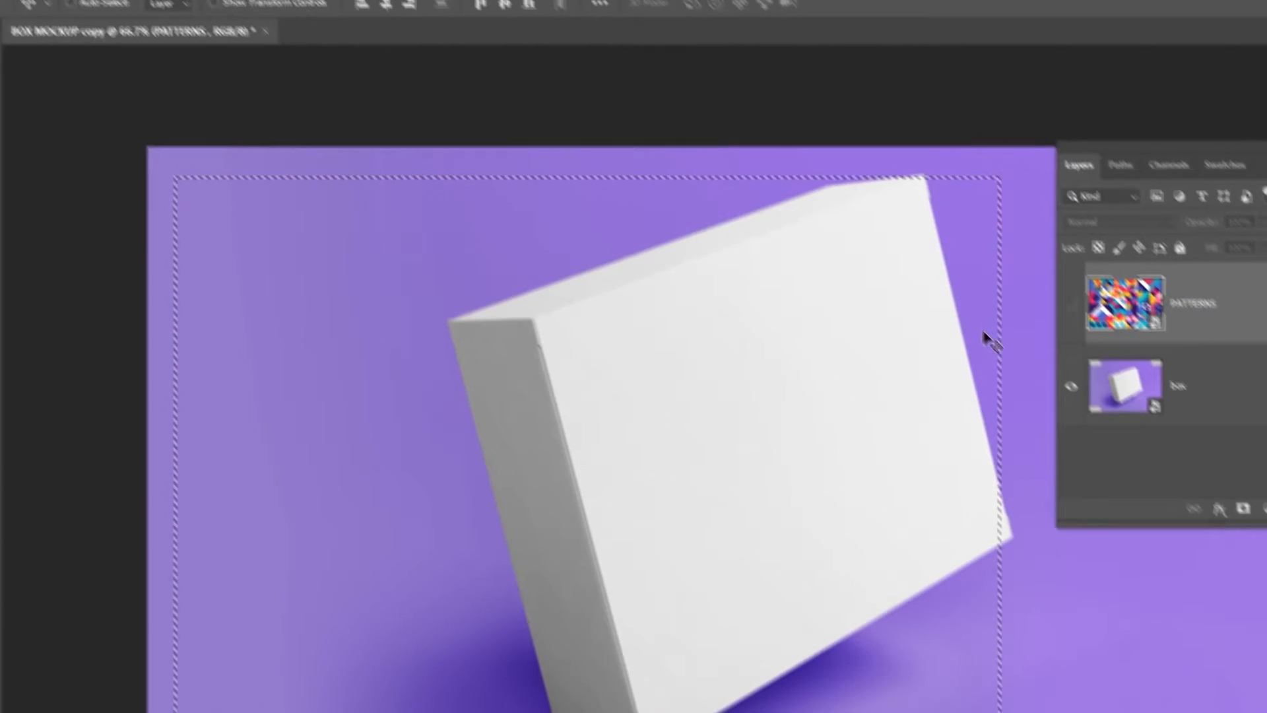
Hide the PATTERNS layer, clear the selection, and add an empty Layer 1
left_click(218, 12)
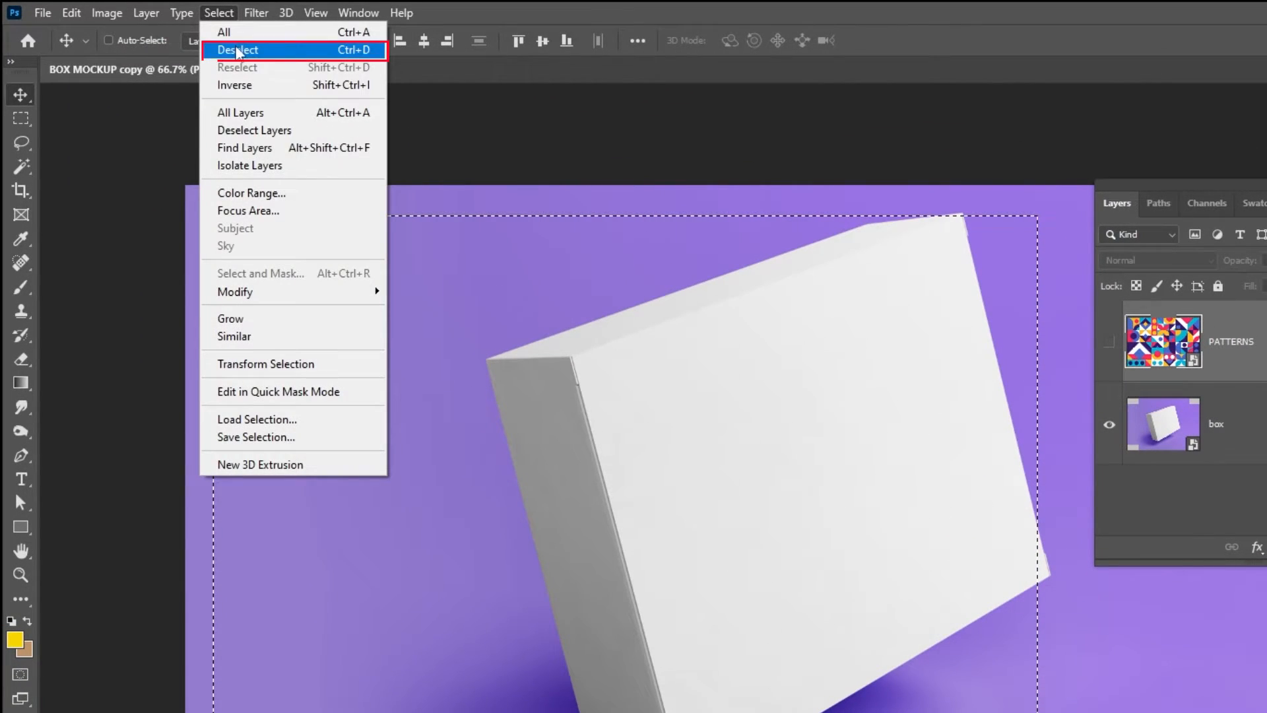
left_click(237, 49)
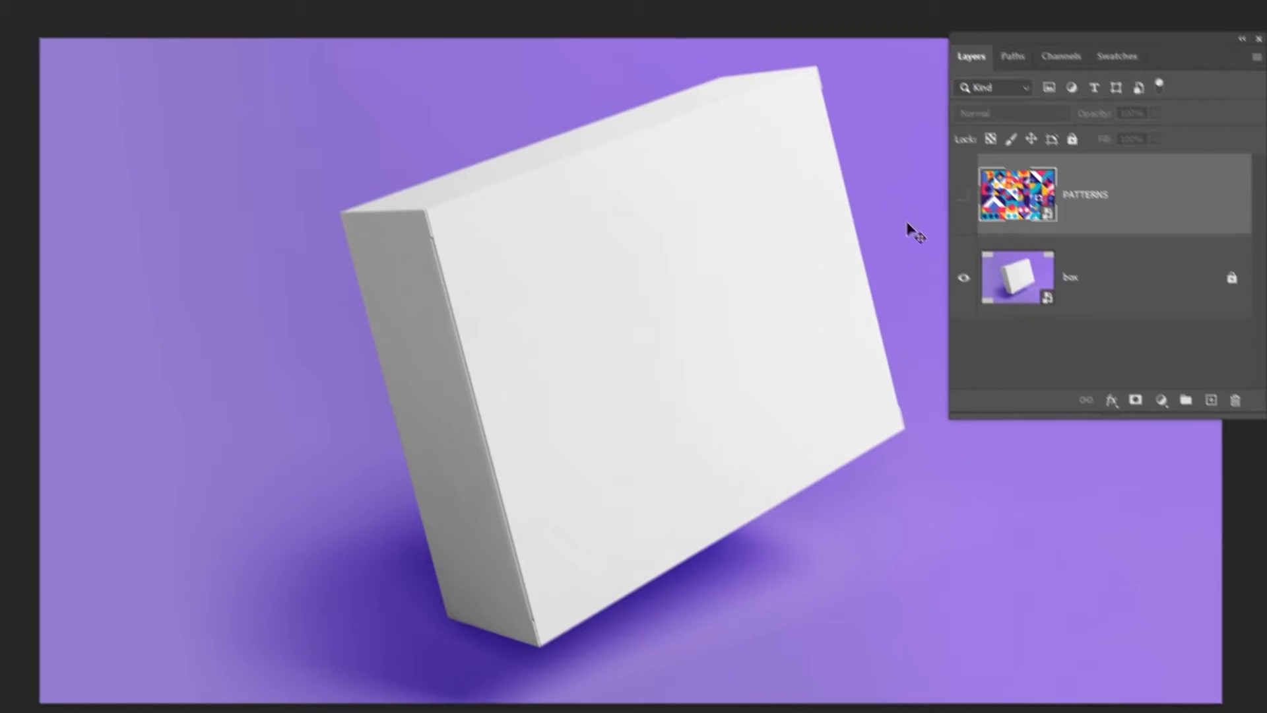
left_click(1202, 390)
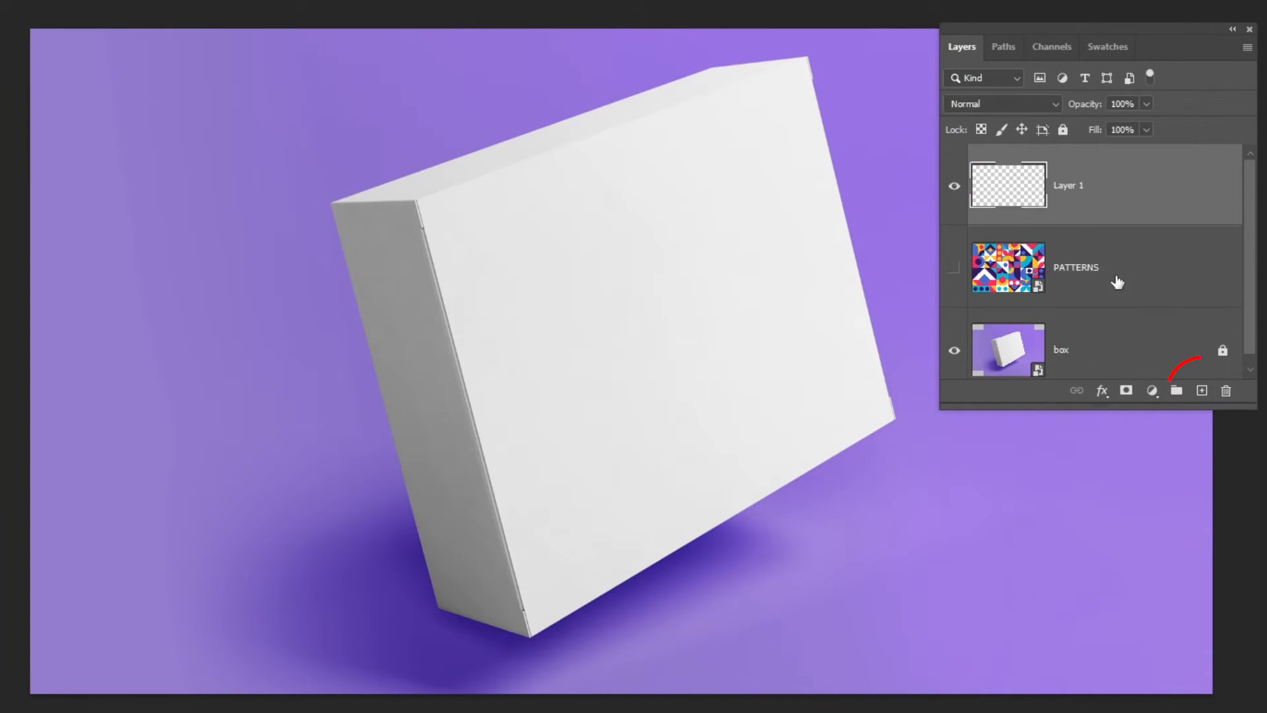
key("Tab")
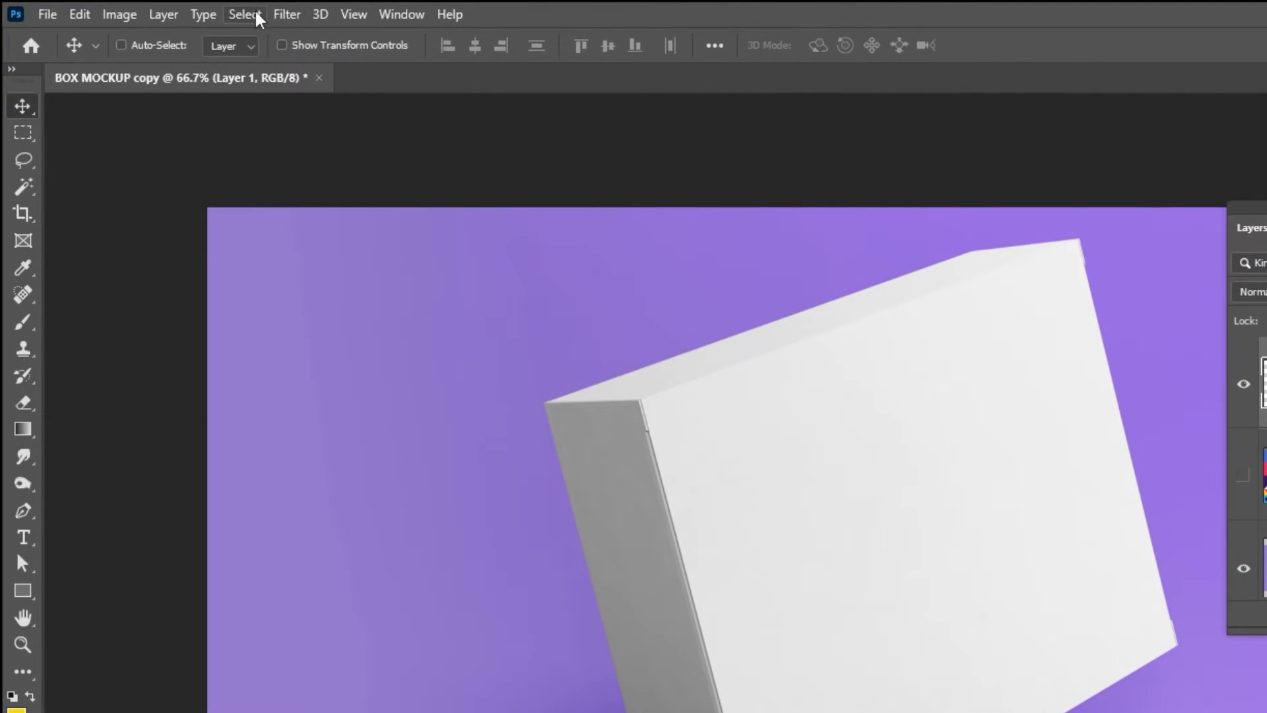
left_click(286, 14)
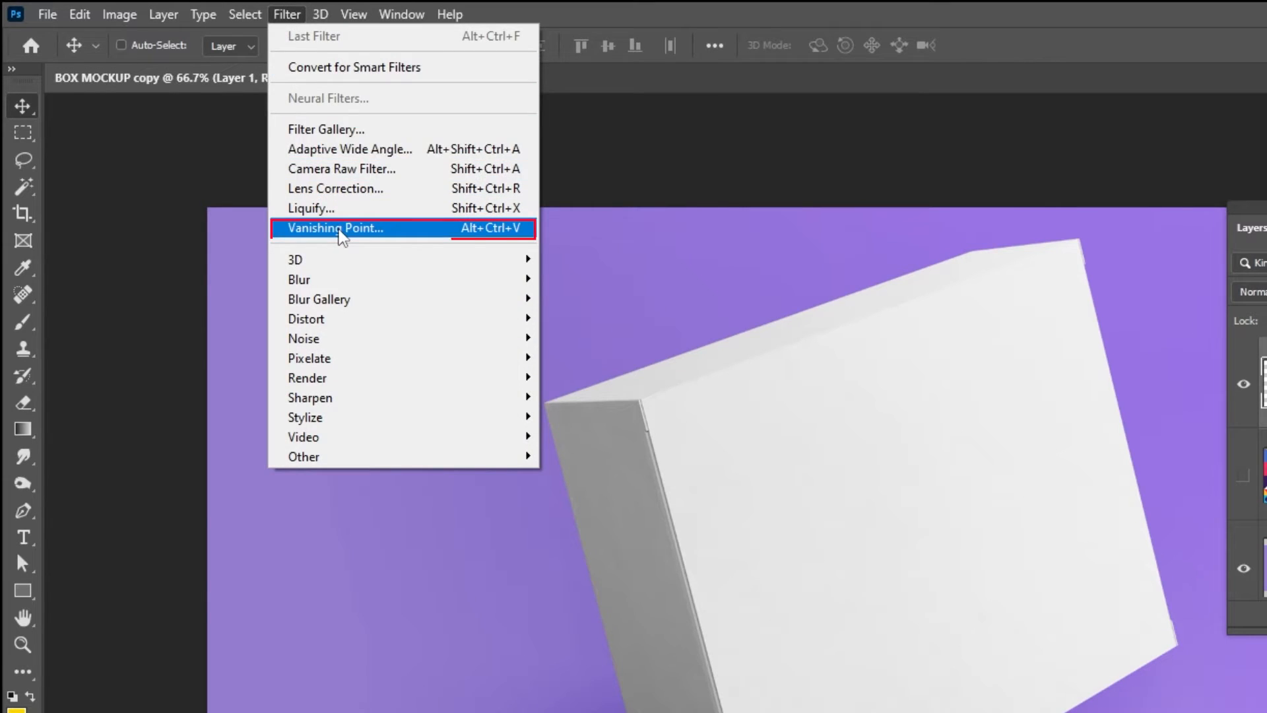
In Vanishing Point, define a perspective plane over the box's front face
left_click(334, 228)
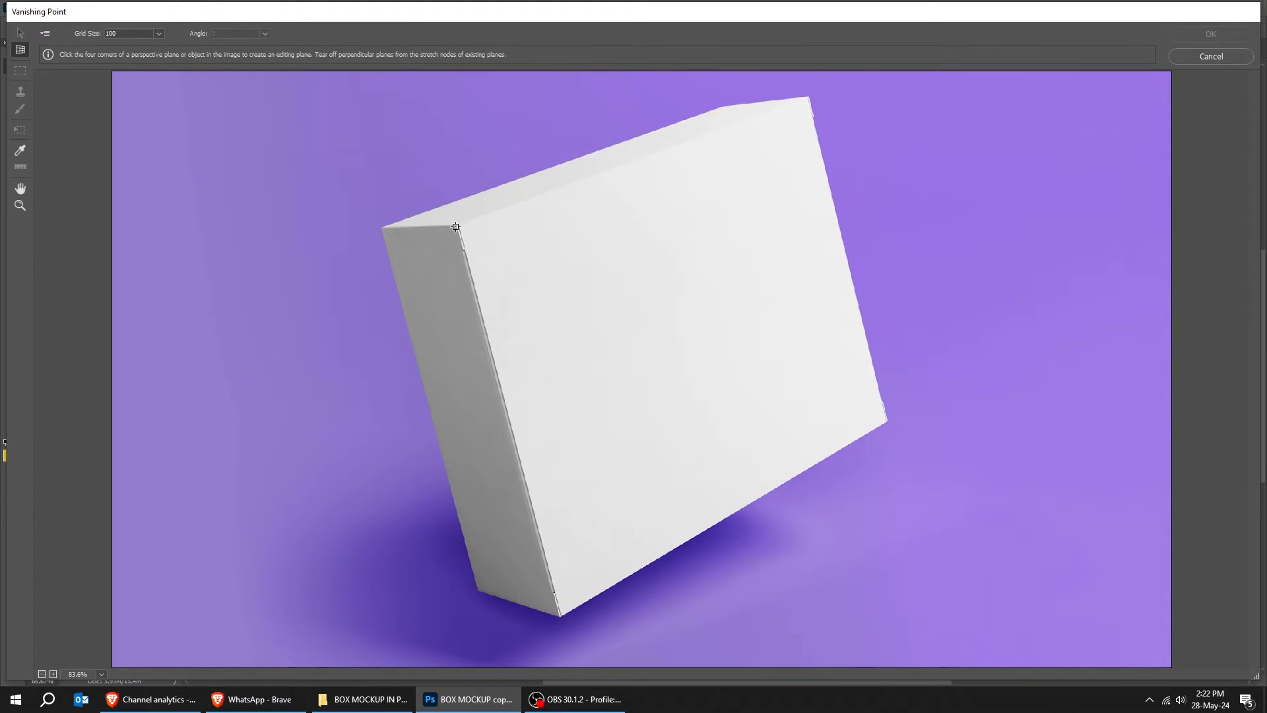
left_click(808, 94)
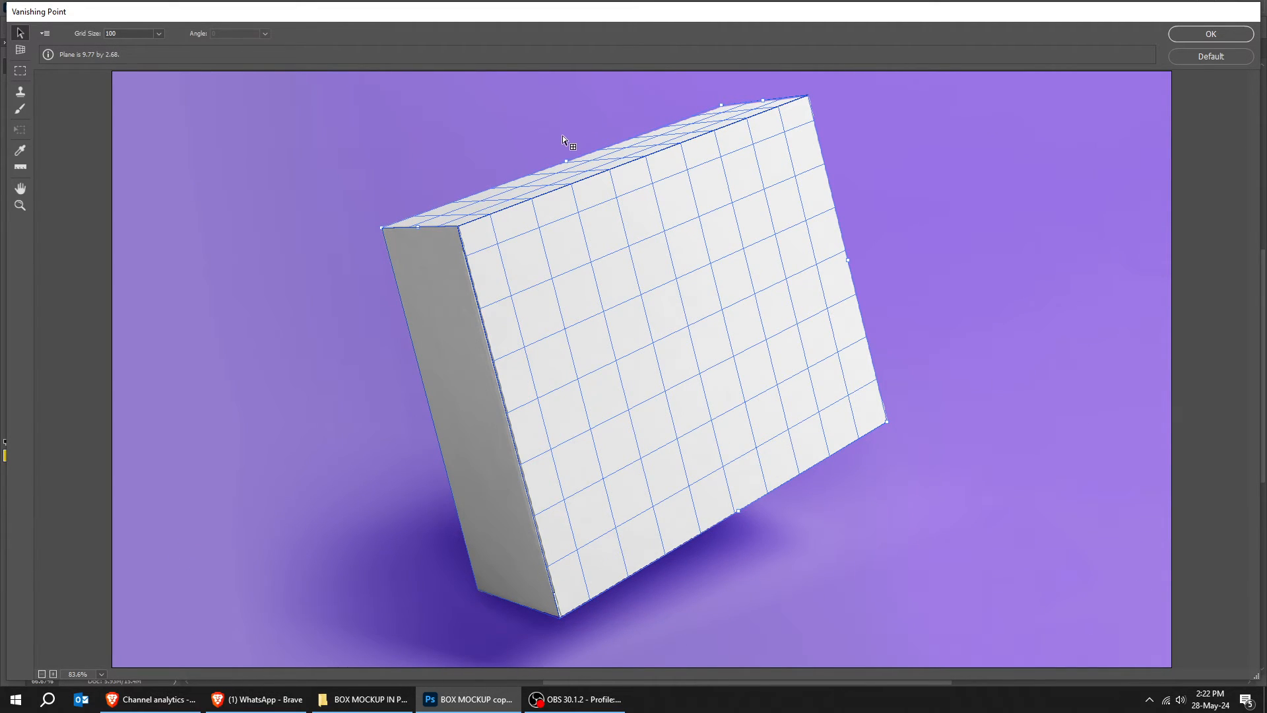
key("ctrl+v")
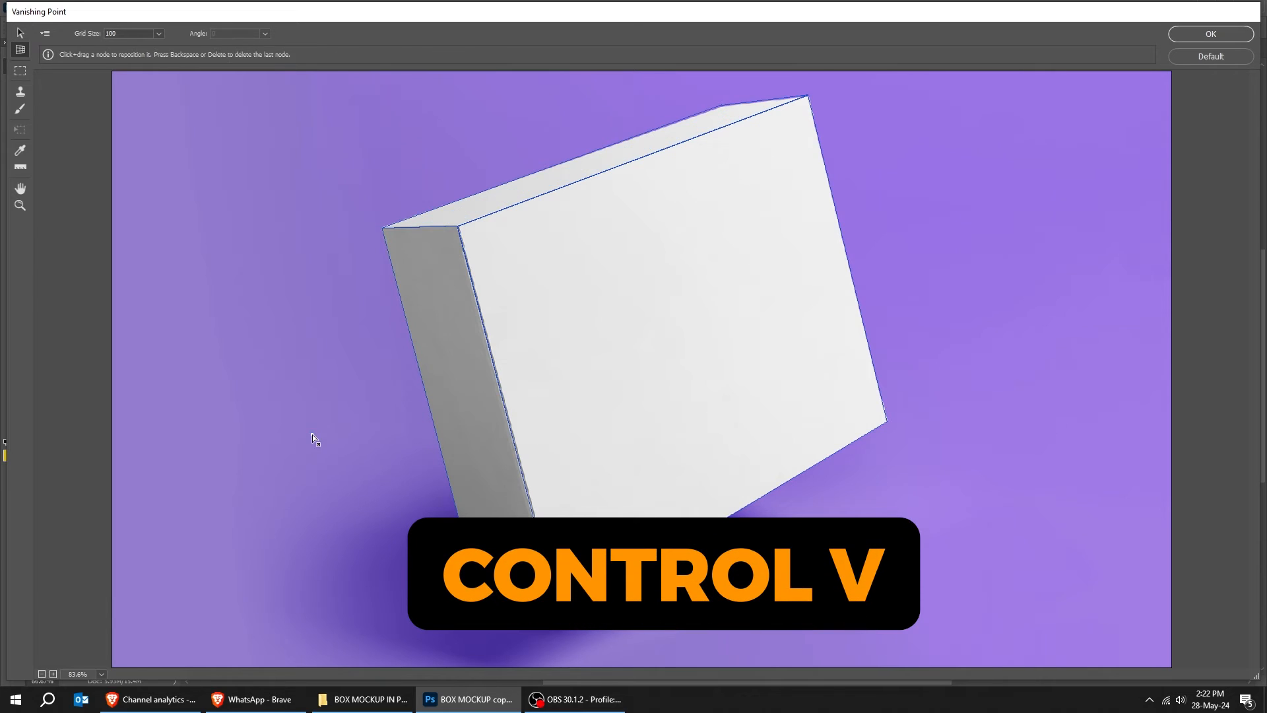
Paste the pattern into the planes, scale it to fit the box, and apply
key("ctrl+v")
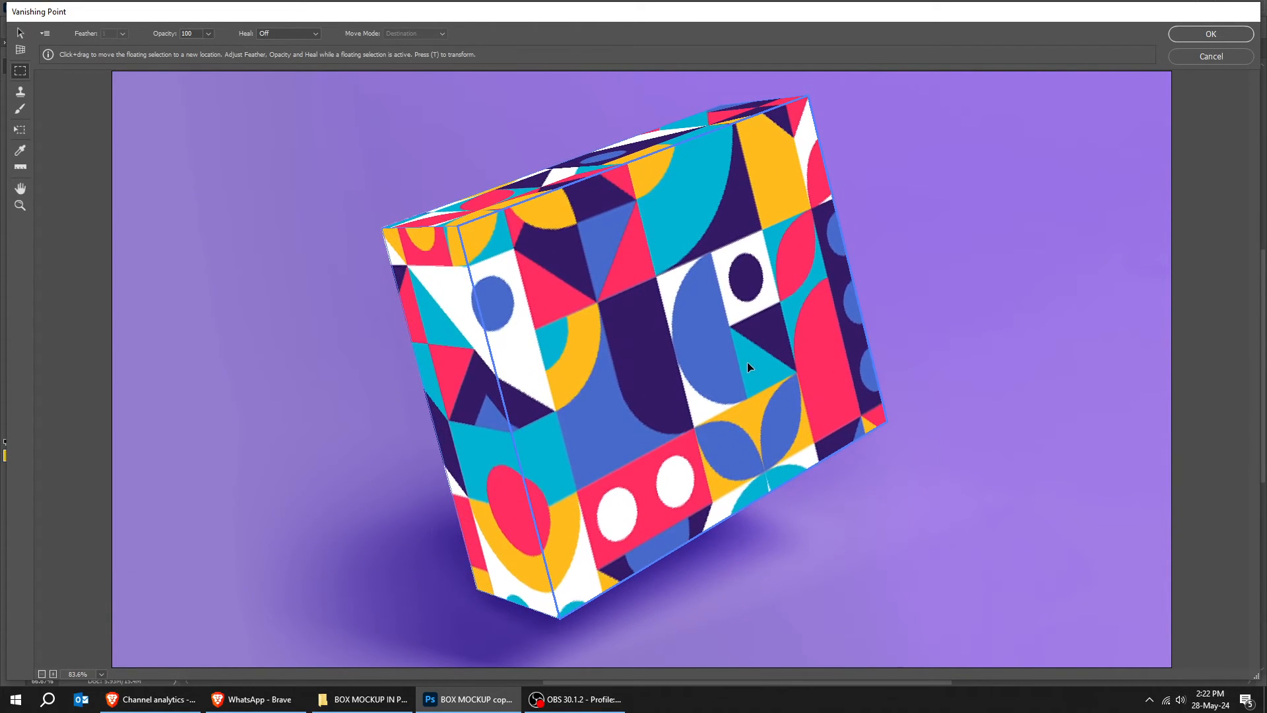
key("ctrl+t")
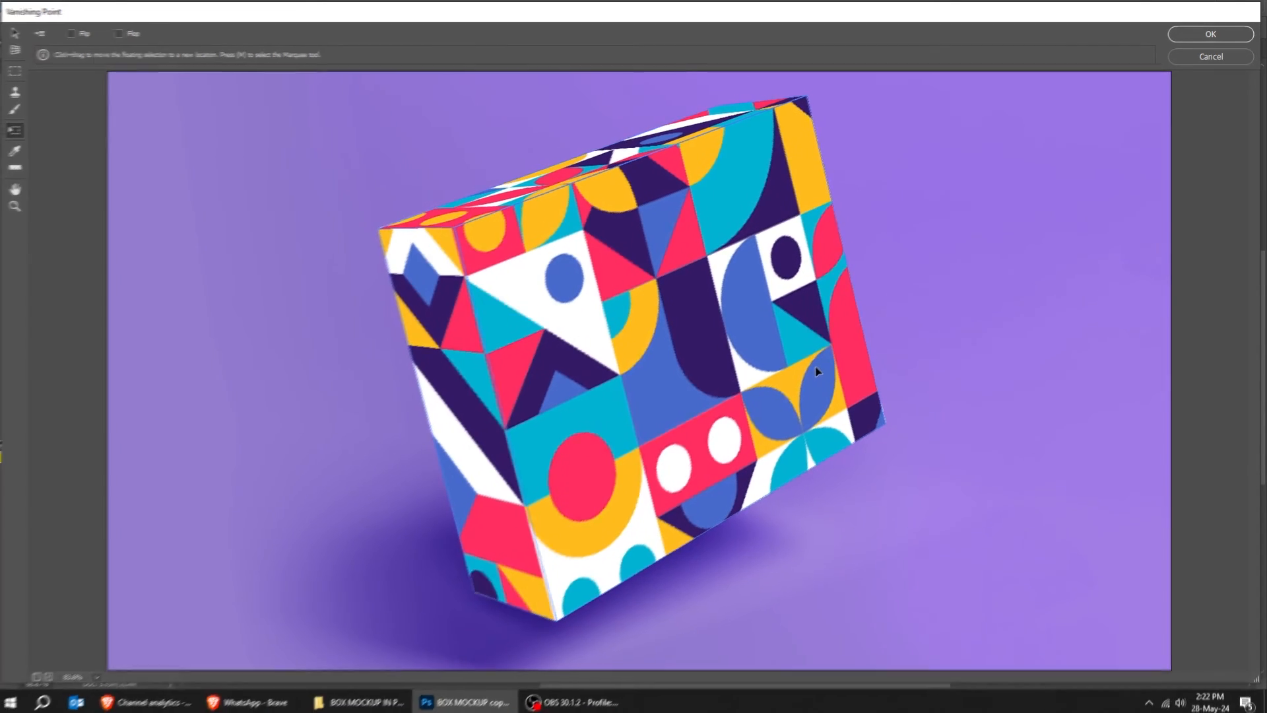
left_click(1210, 34)
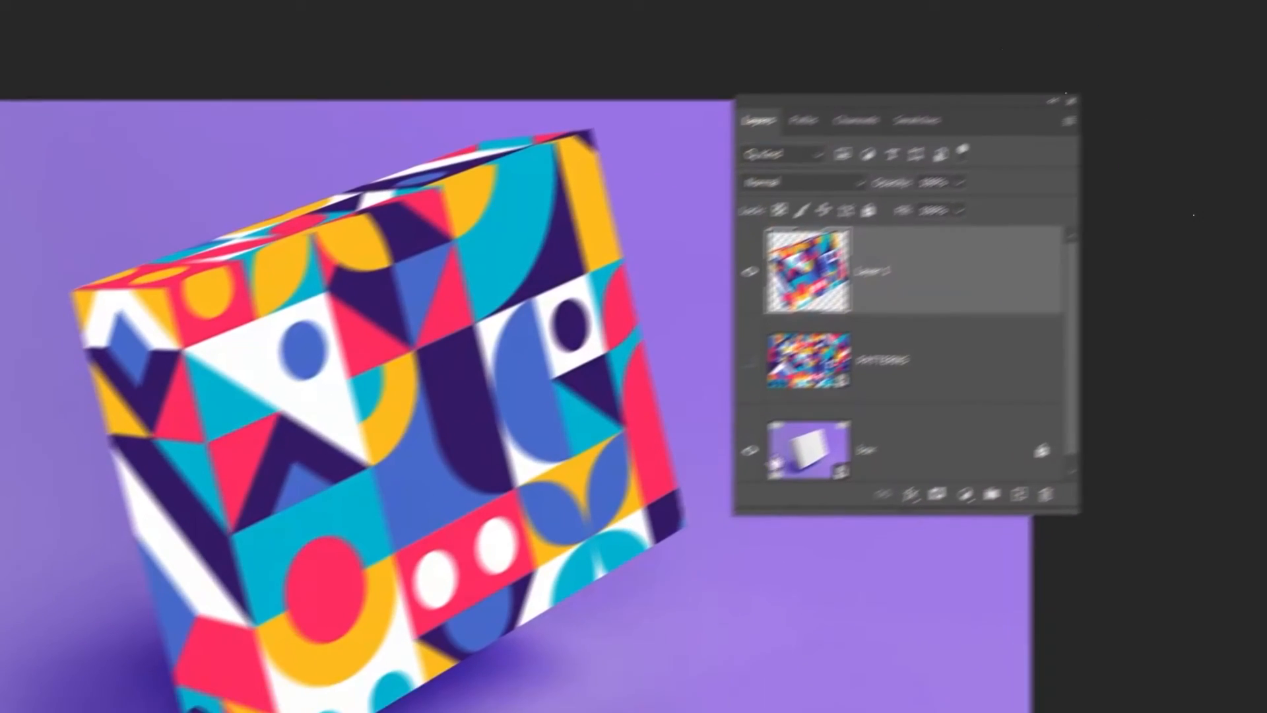
Set Layer 1's blend mode to Multiply
left_click(970, 98)
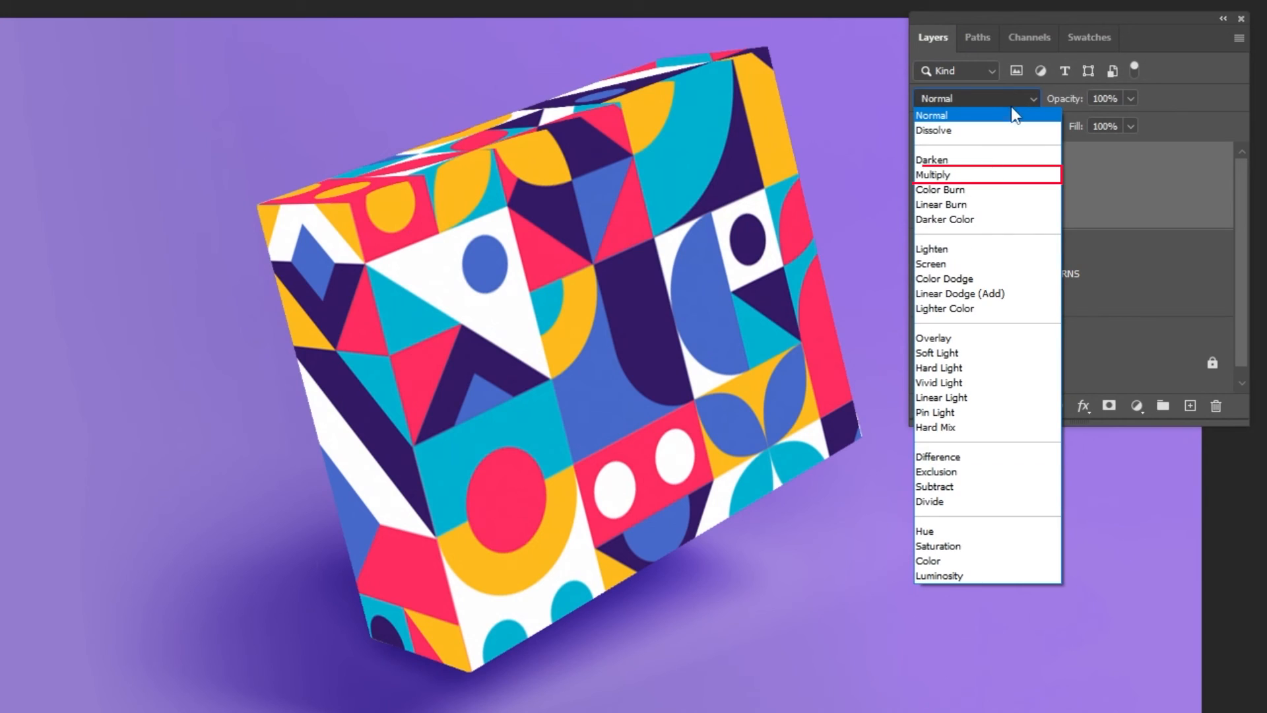
left_click(933, 174)
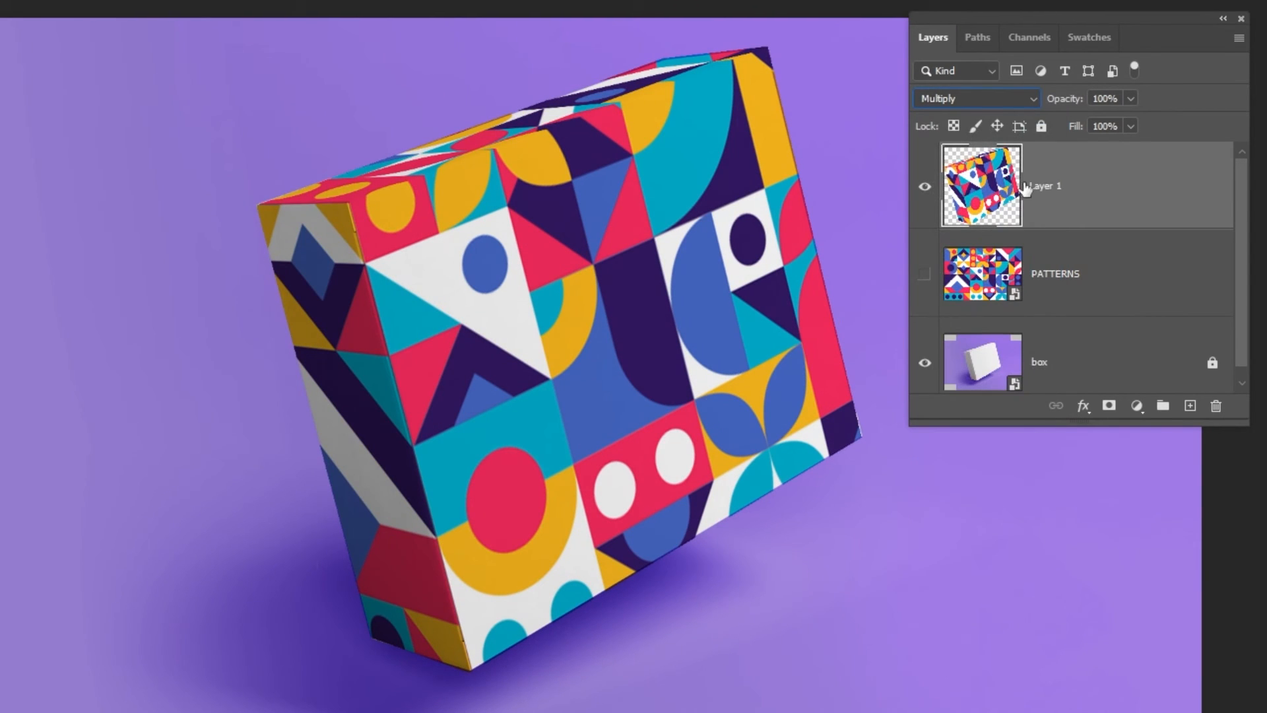